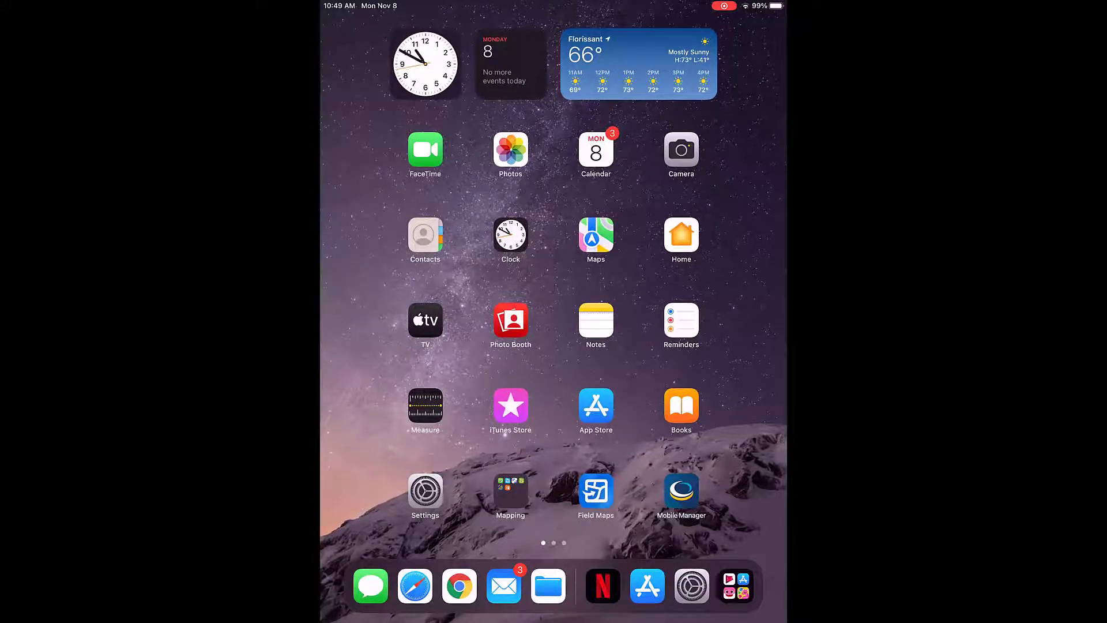
Step: Launch Trimble Mobile Manager and start signing in with a Trimble ID username
click(425, 489)
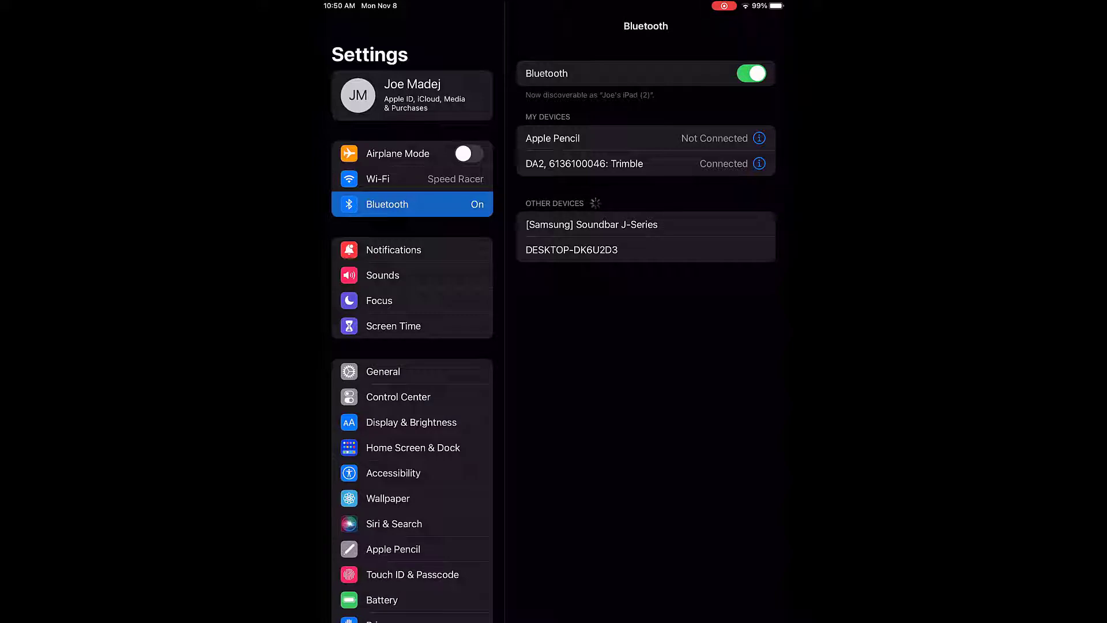
key(home)
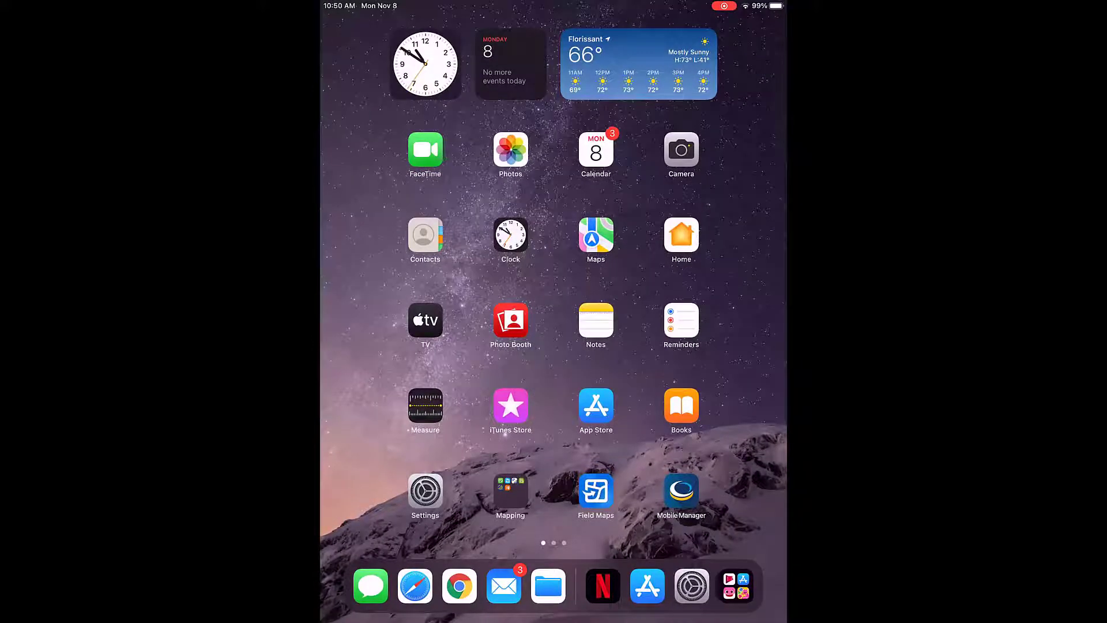
click(681, 490)
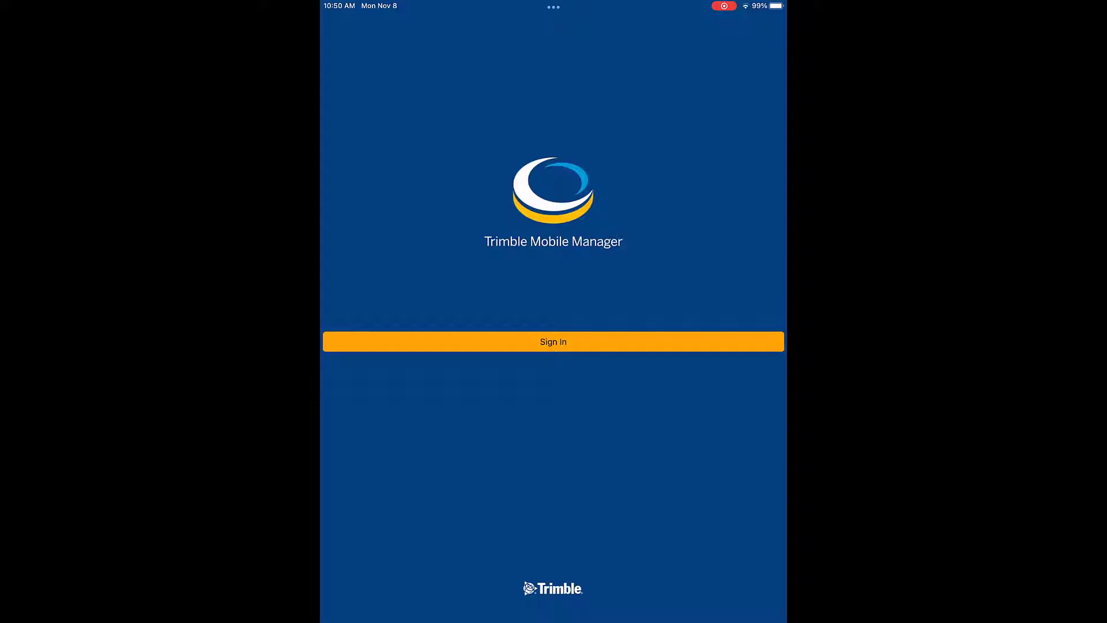
click(553, 340)
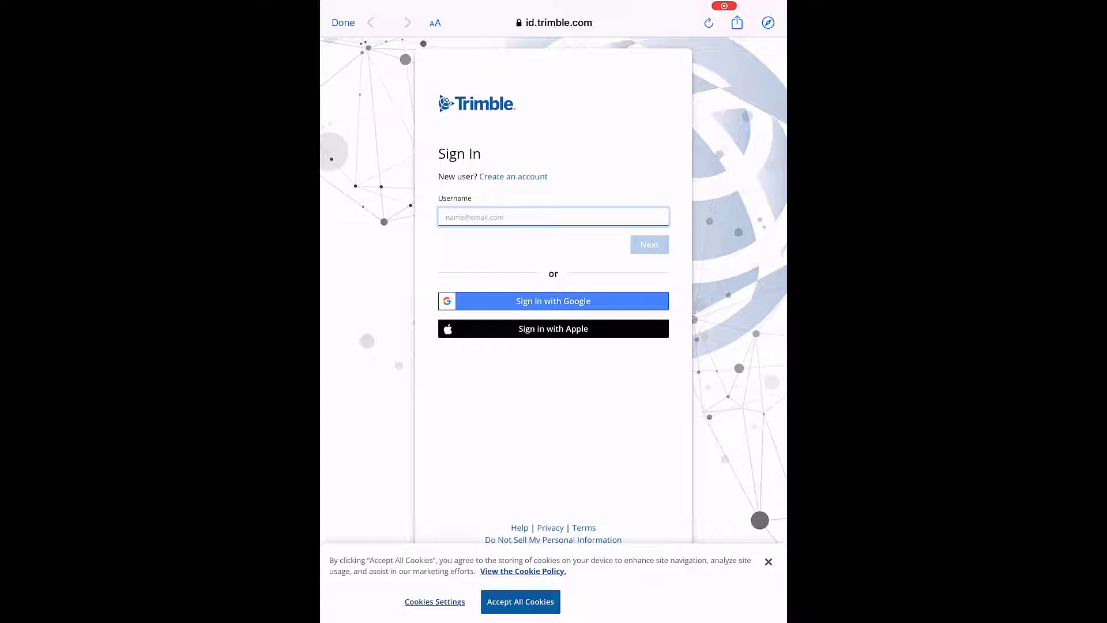
click(553, 217)
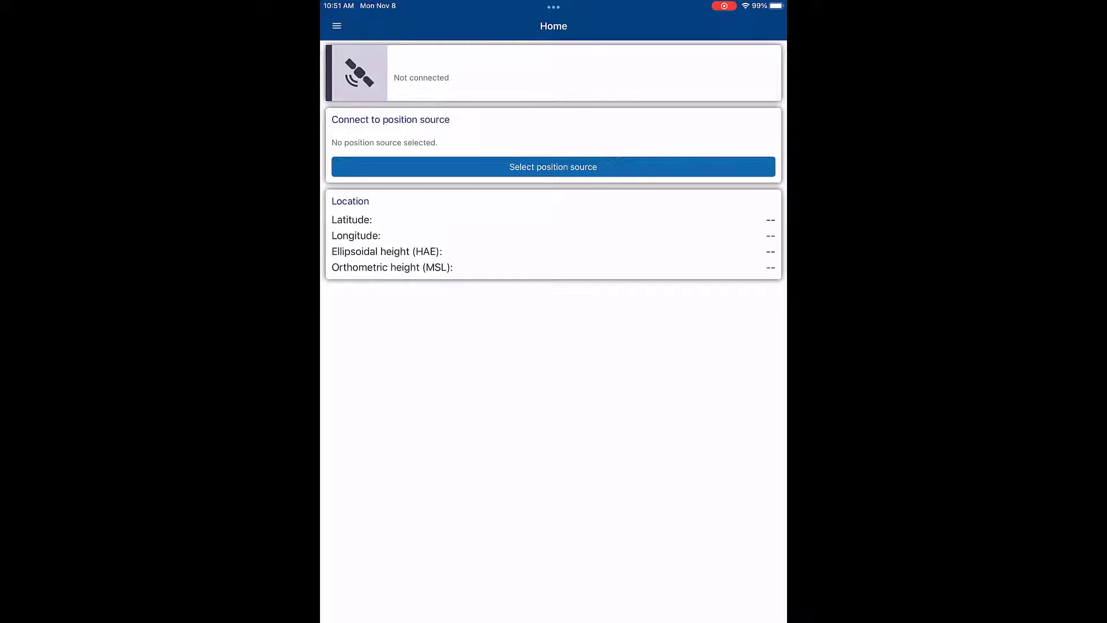
click(553, 167)
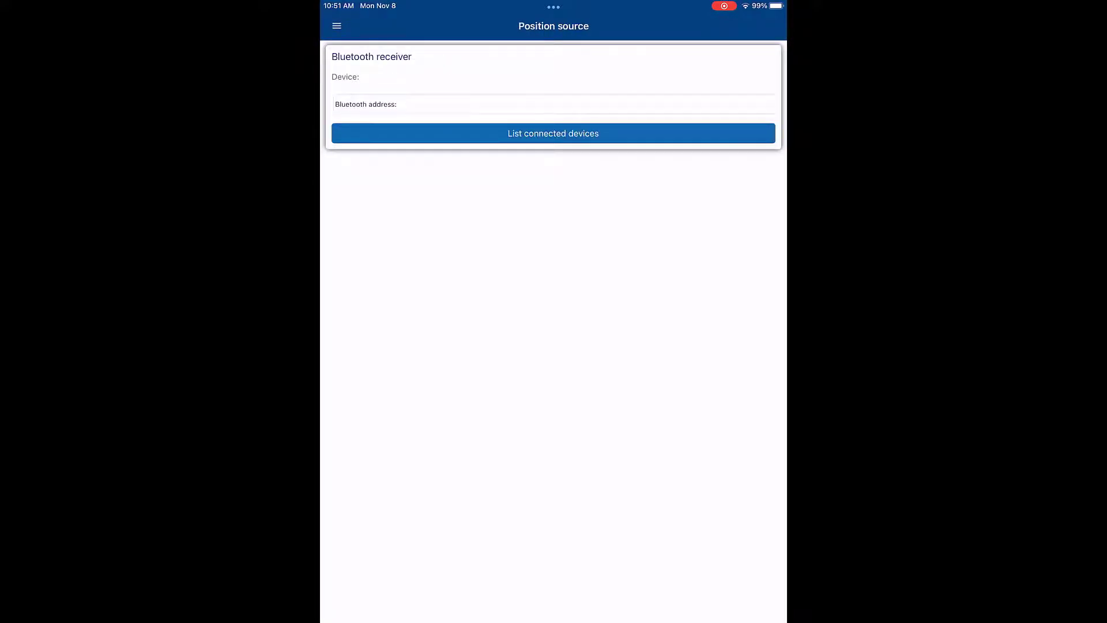
click(553, 133)
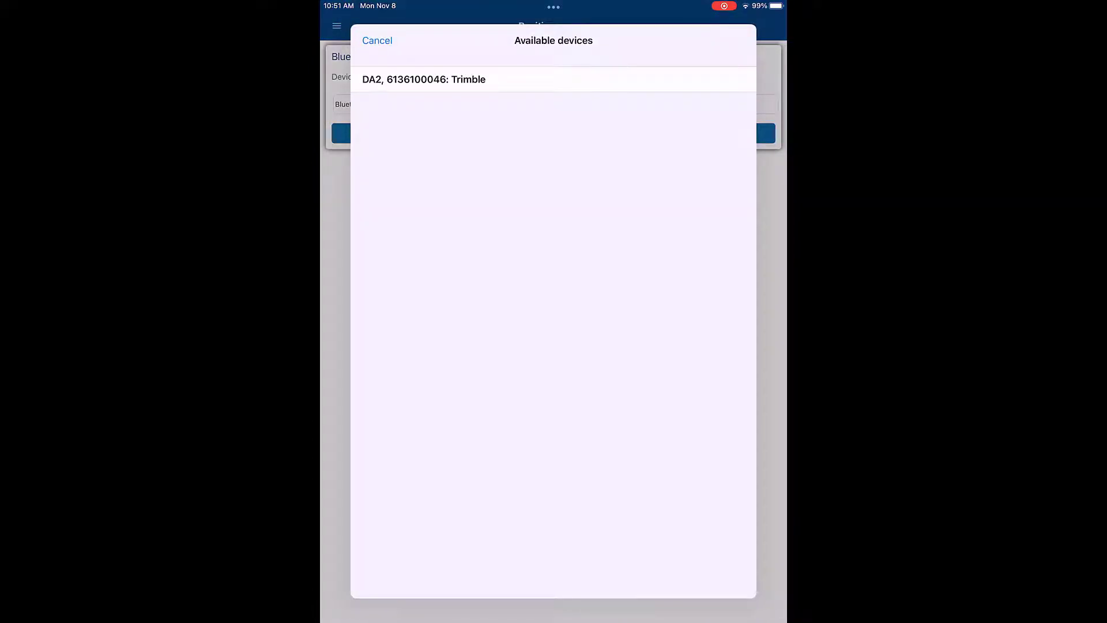
click(424, 79)
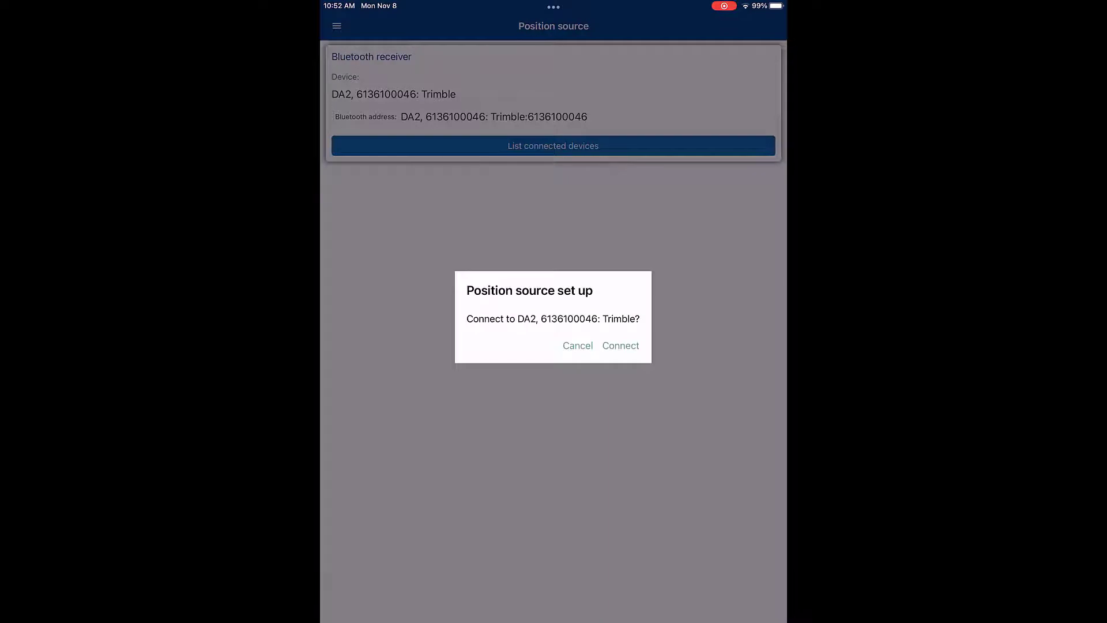
click(620, 345)
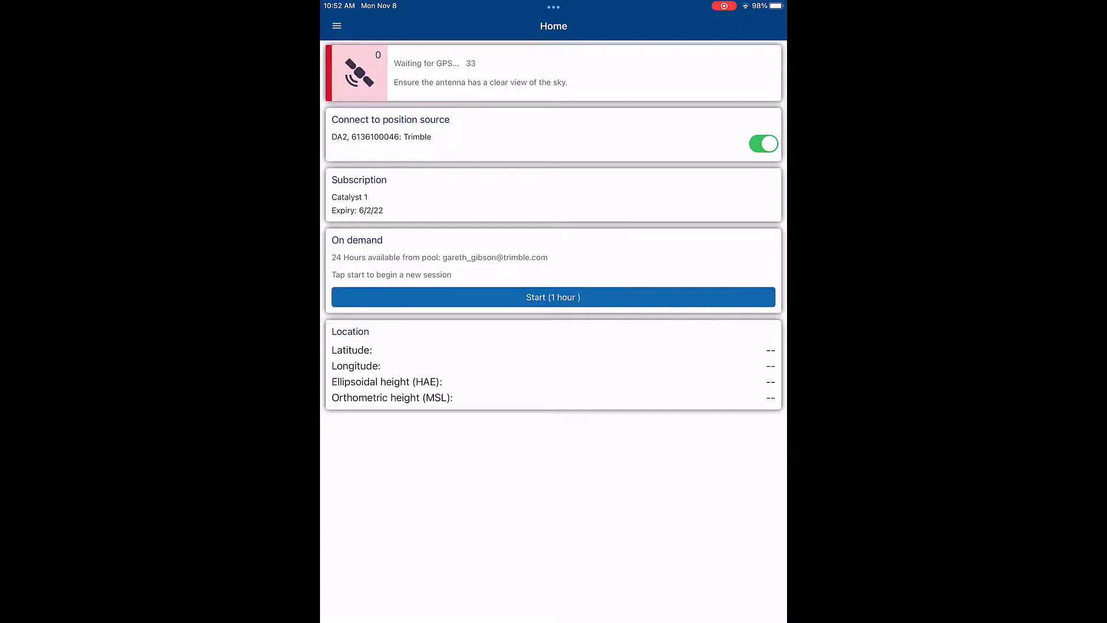
Step: Review the GNSS configuration detection mode, then switch over to Field Maps
click(337, 26)
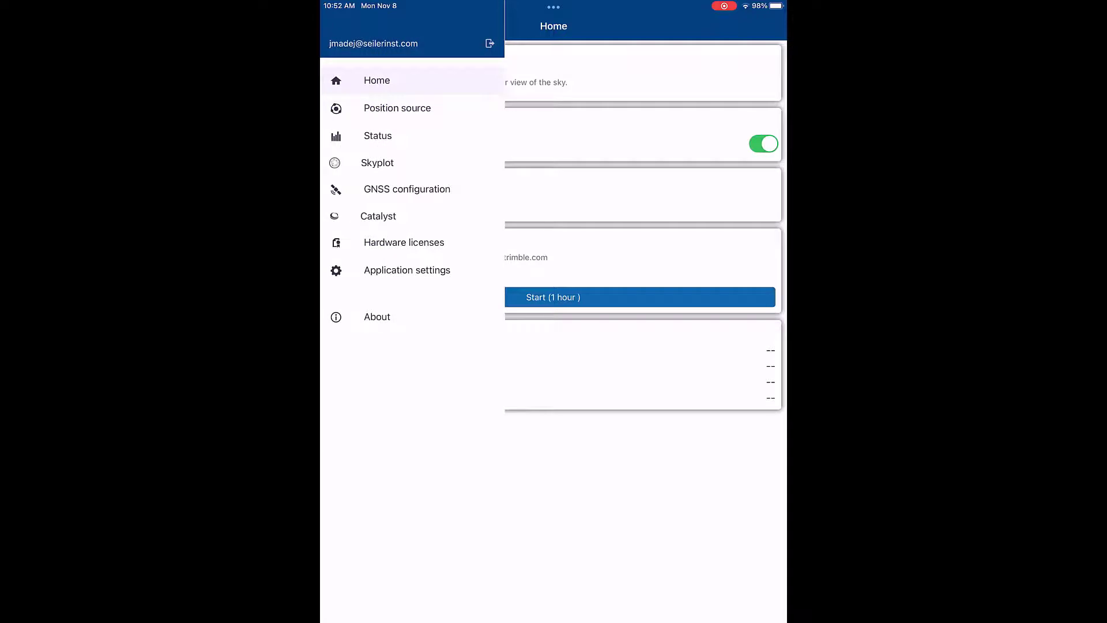
click(406, 188)
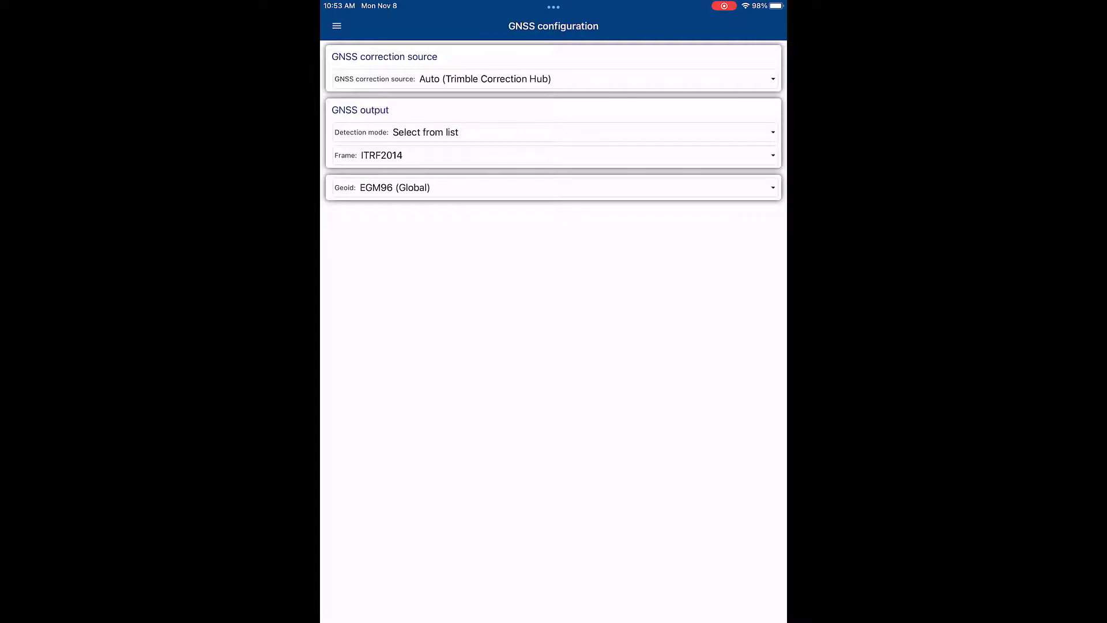
click(553, 132)
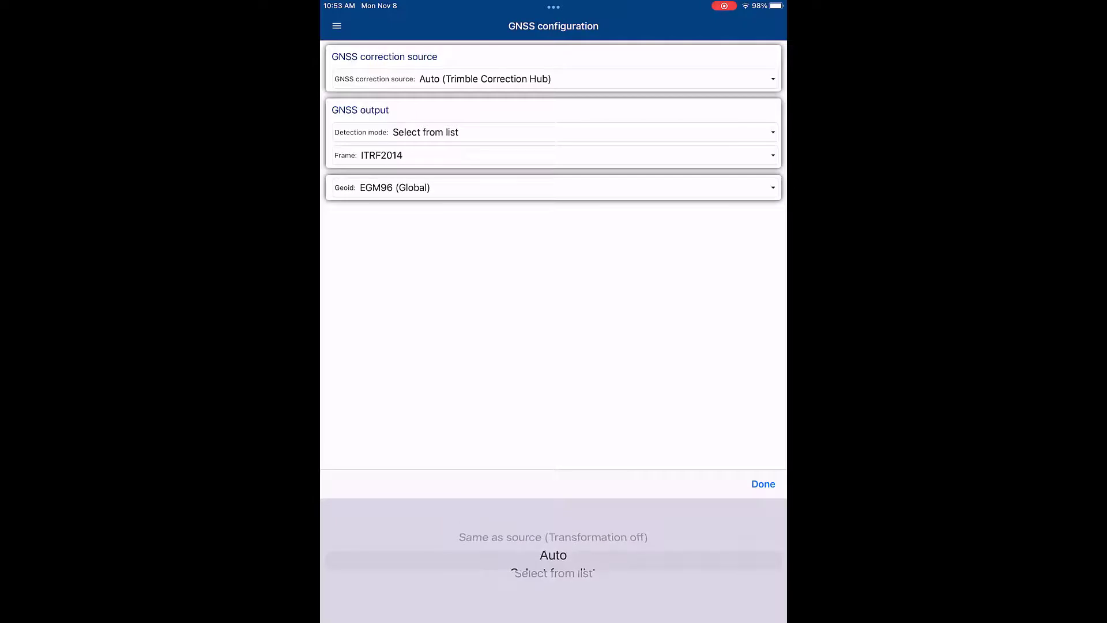
click(553, 554)
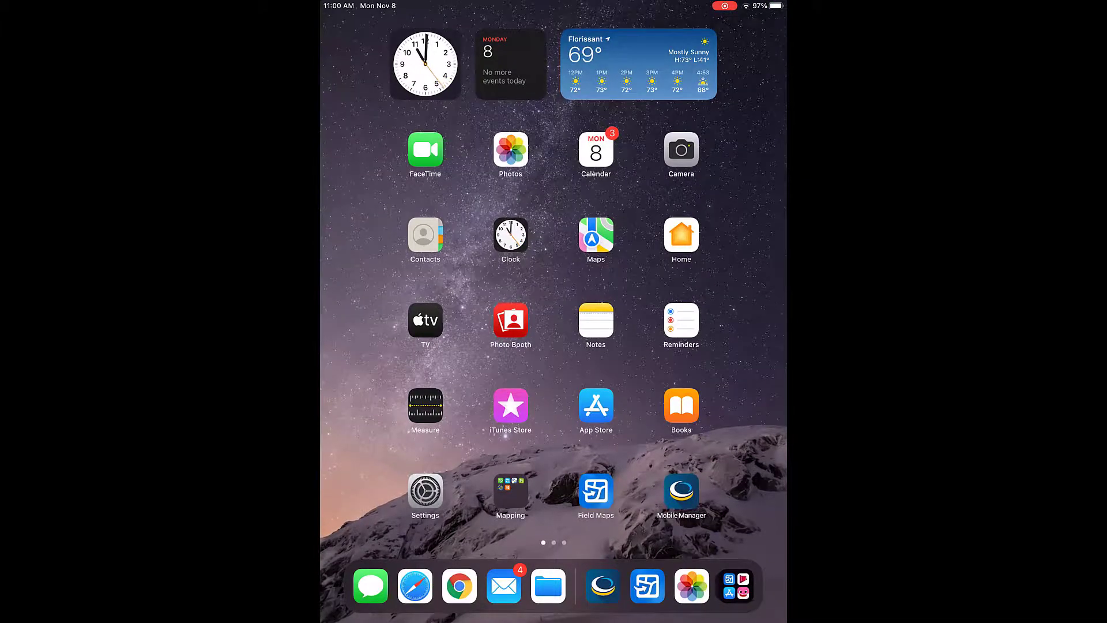
click(595, 492)
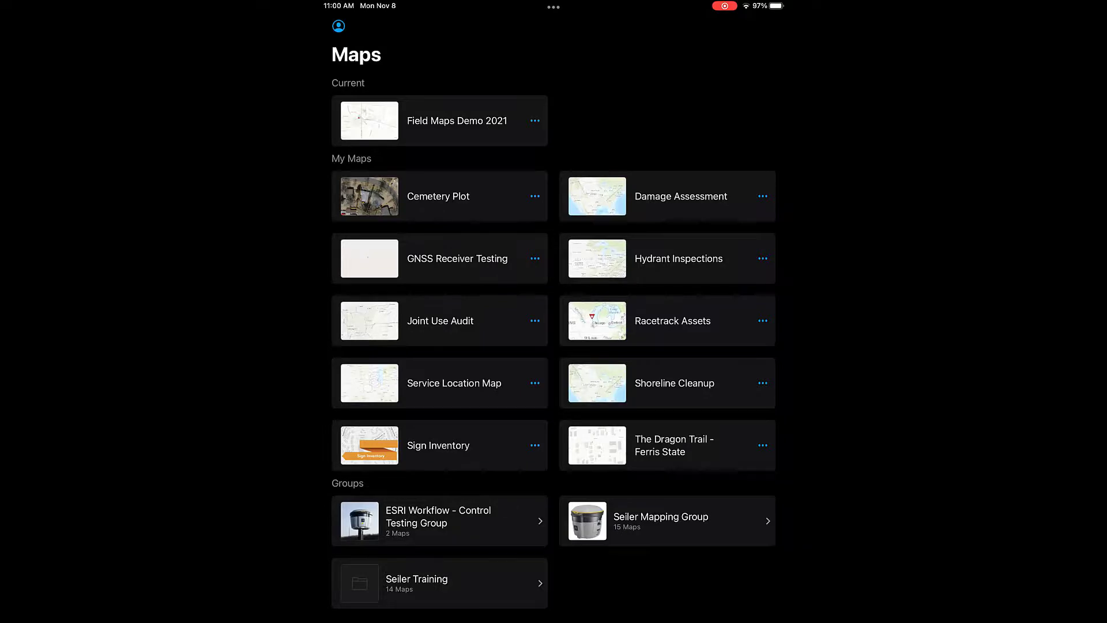
Step: Add the DA2 Trimble receiver as a location provider with a 2 m antenna height
click(338, 26)
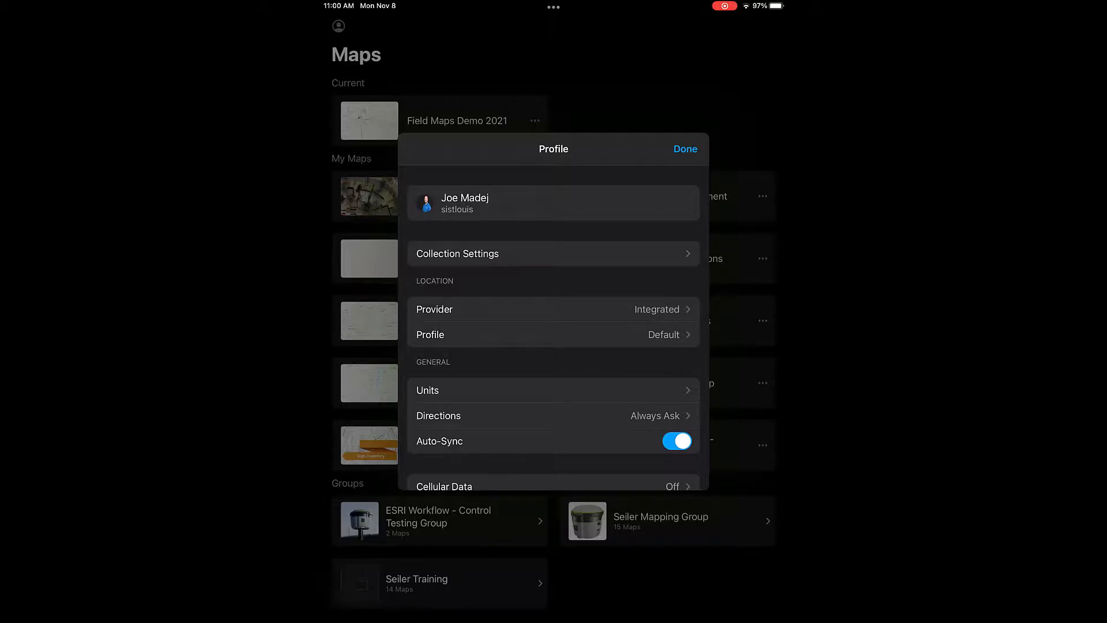
click(553, 309)
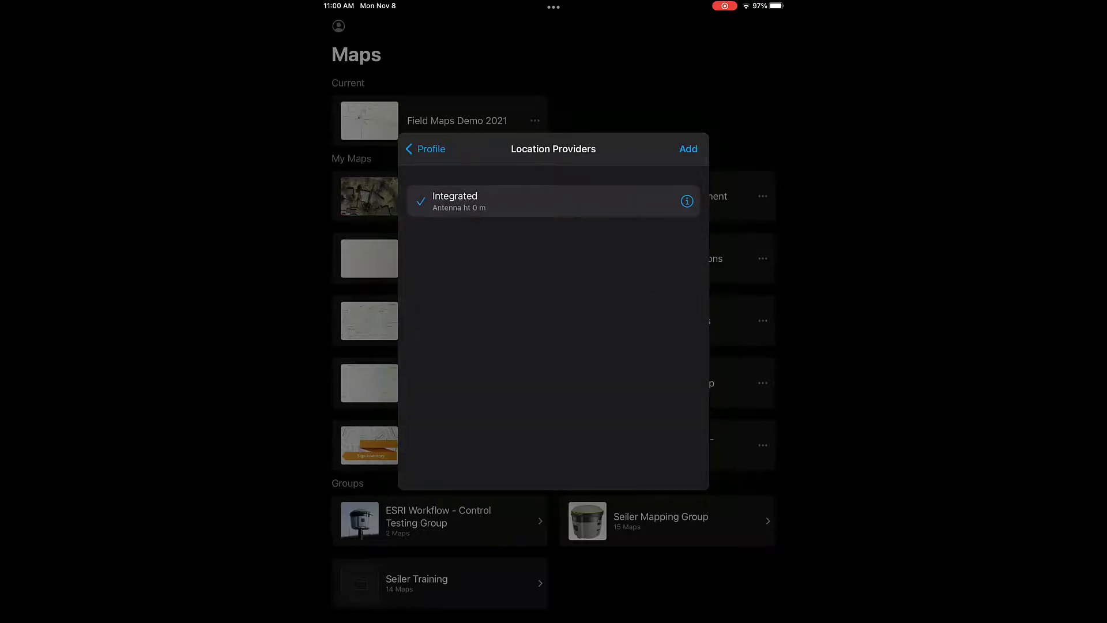
click(688, 149)
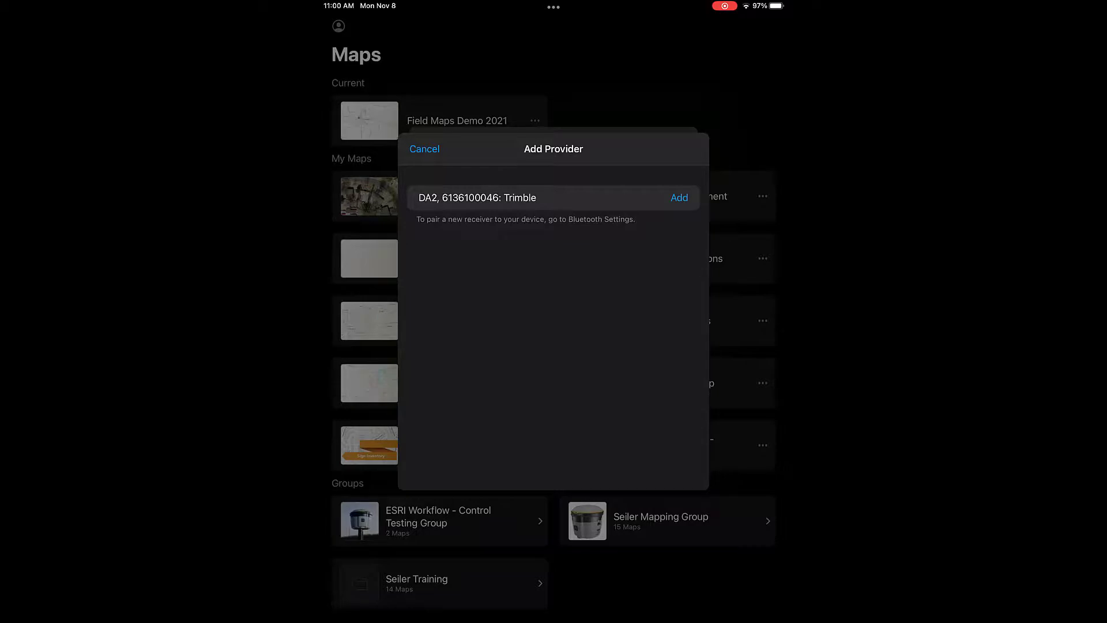
click(678, 198)
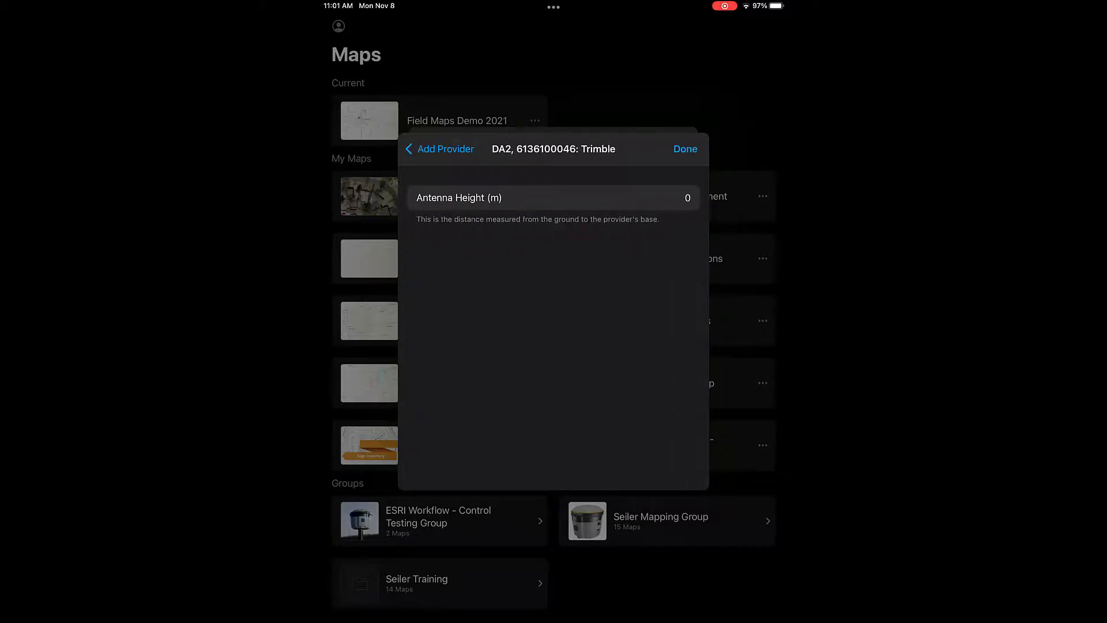
click(685, 198)
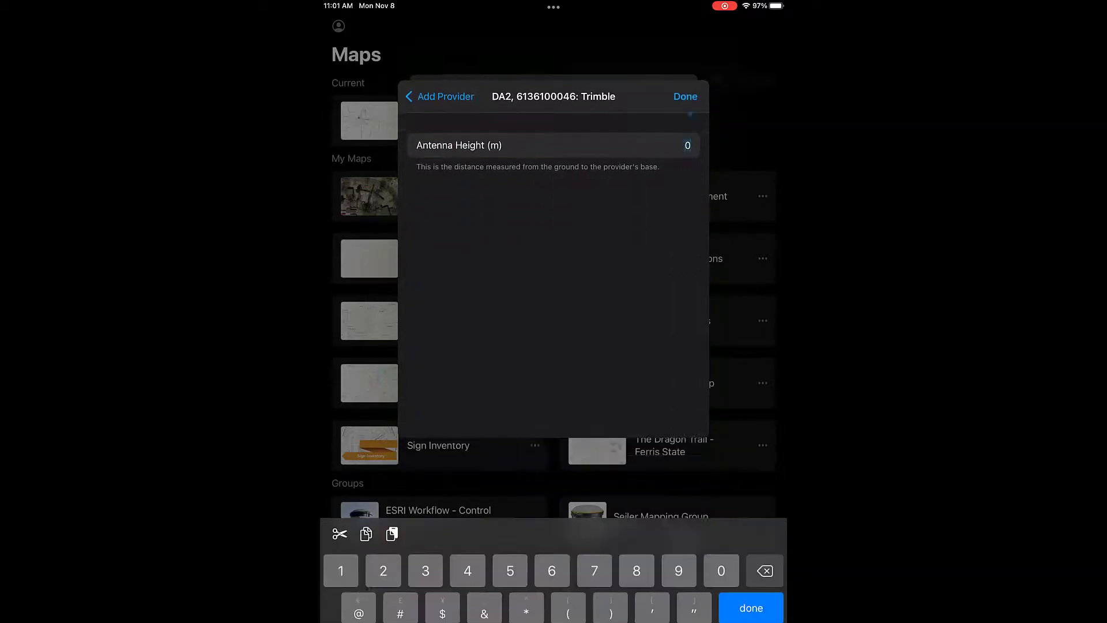
text(2)
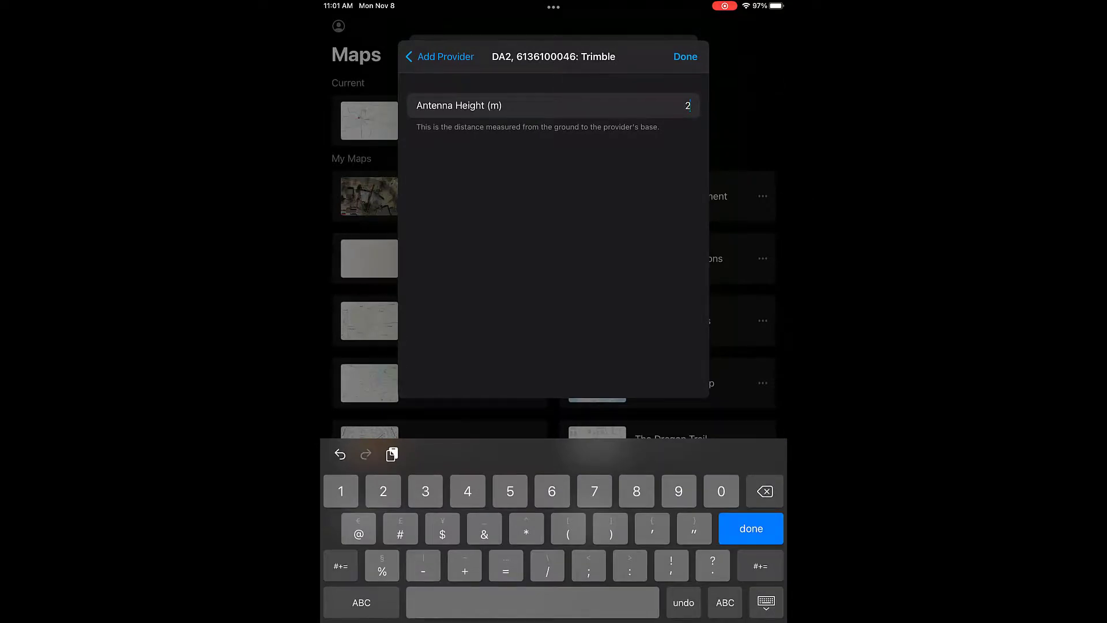
click(684, 57)
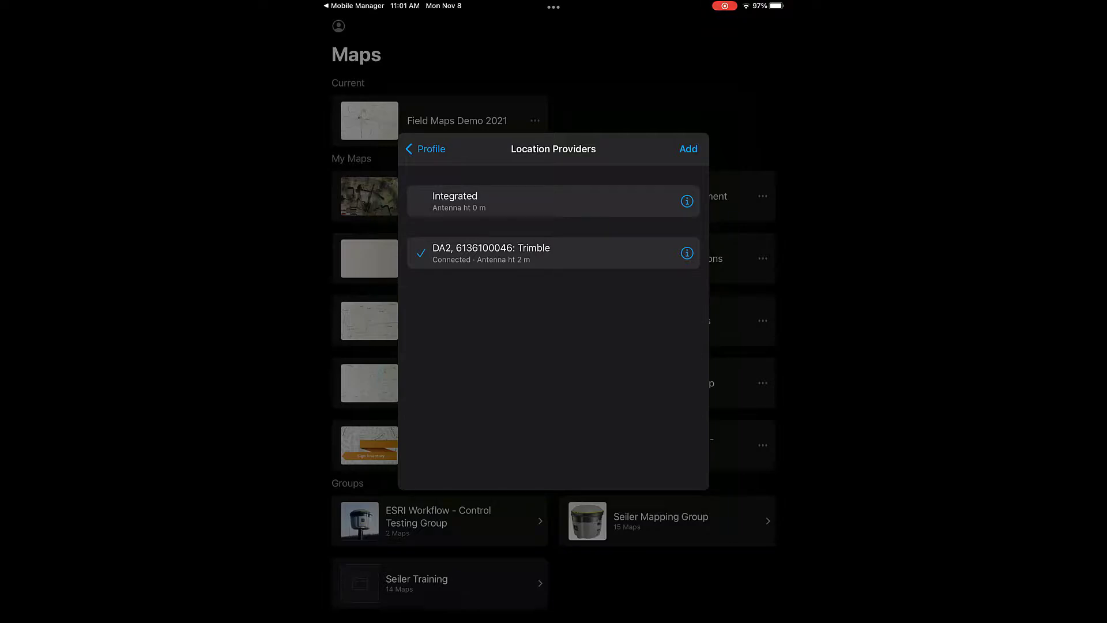
Step: Go back to the profile and open the Location Profile settings
click(425, 149)
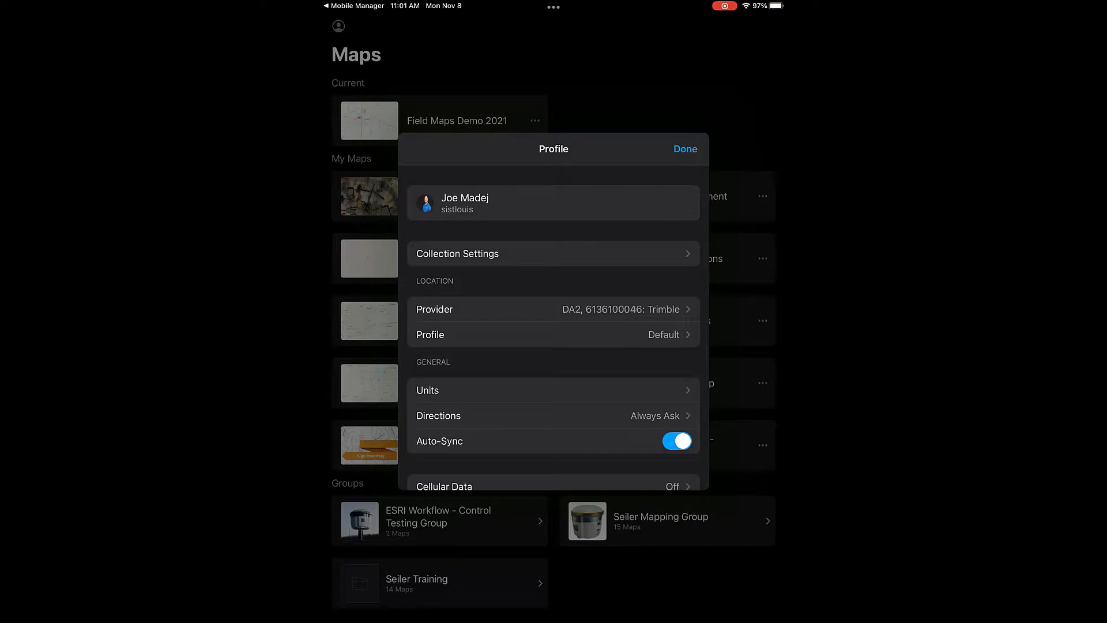
click(554, 335)
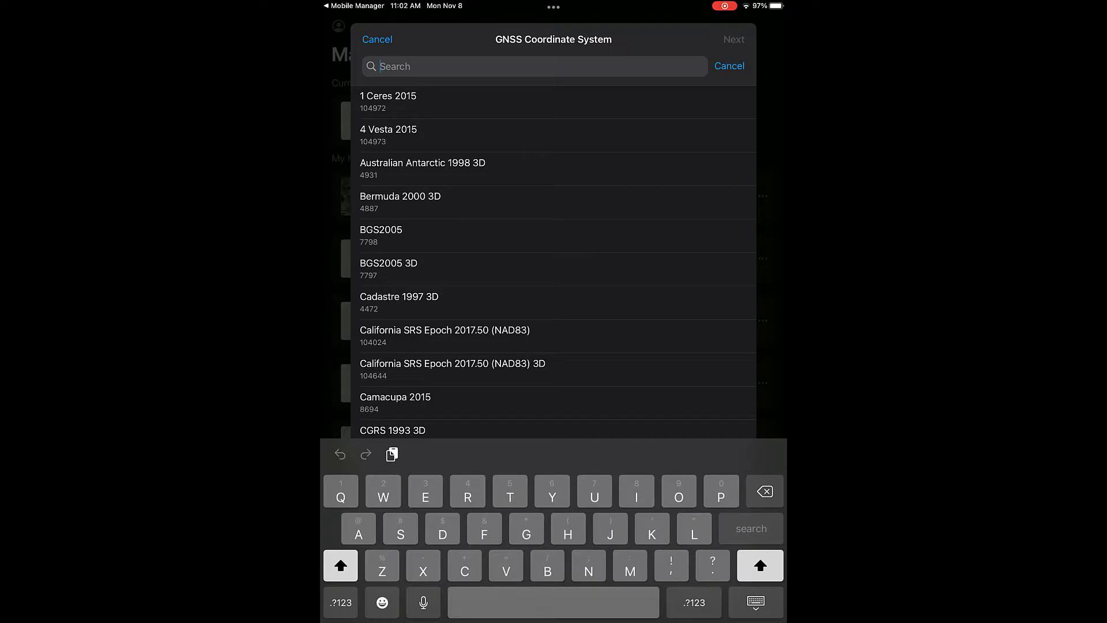
Step: Search the GNSS coordinate system list by entering 63
click(340, 602)
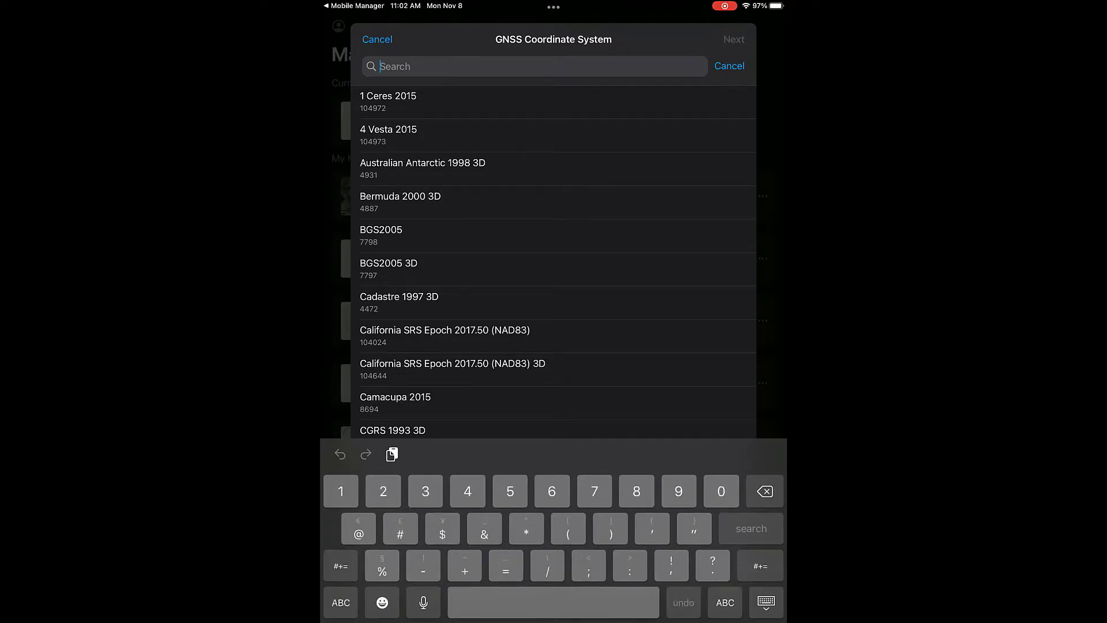
text(63)
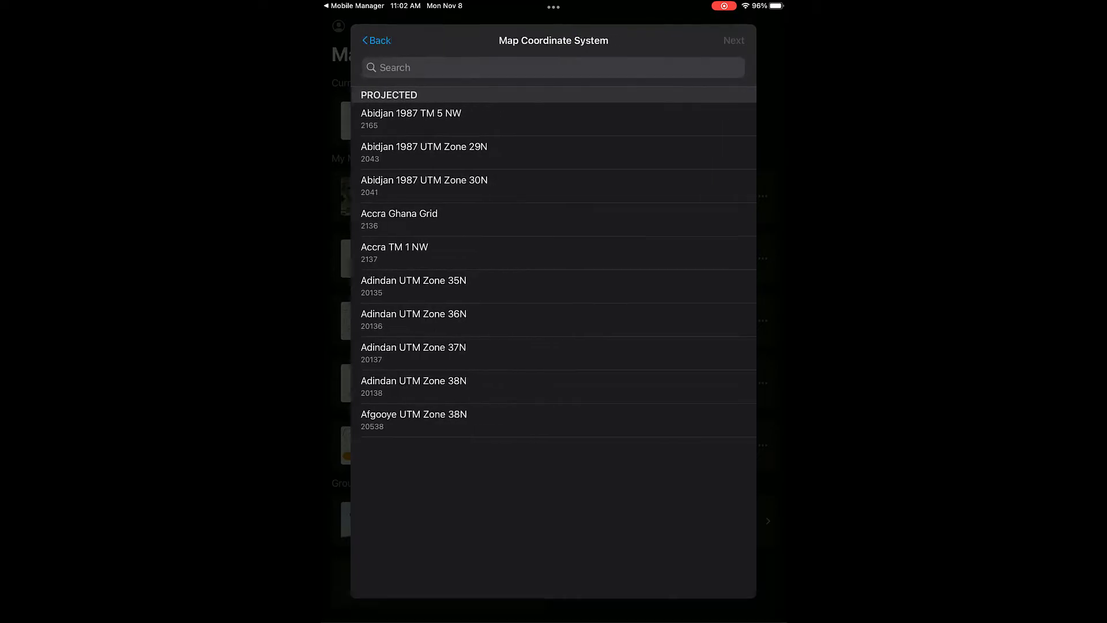
Step: Search 3857 and select WGS 1984 Web Mercator Auxiliary Sphere as the map coordinate system
scroll(down, 3)
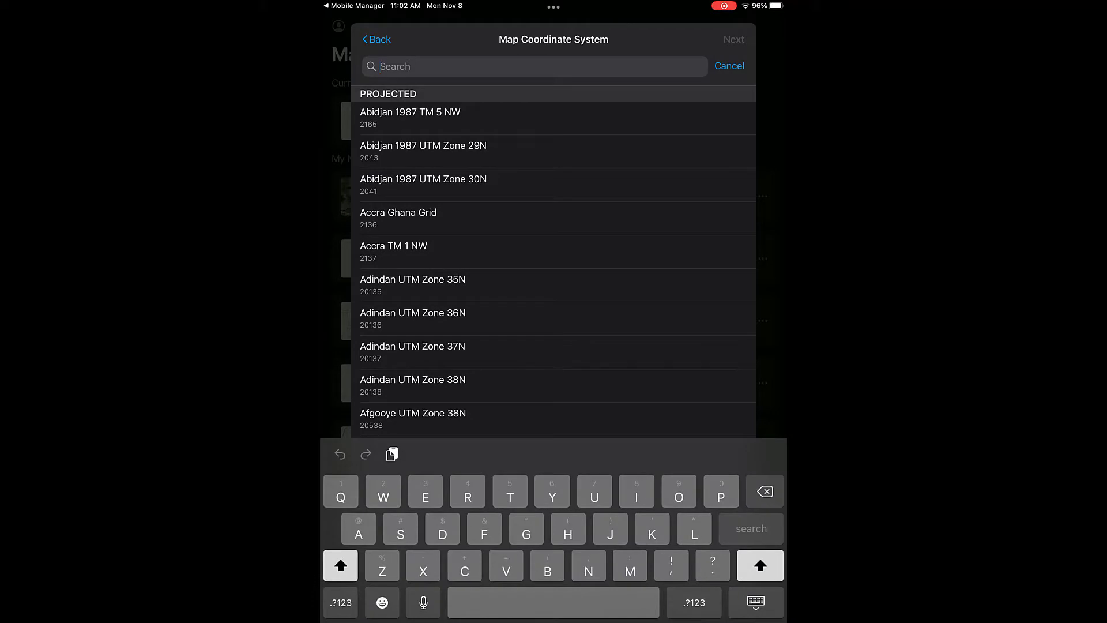
text(3)
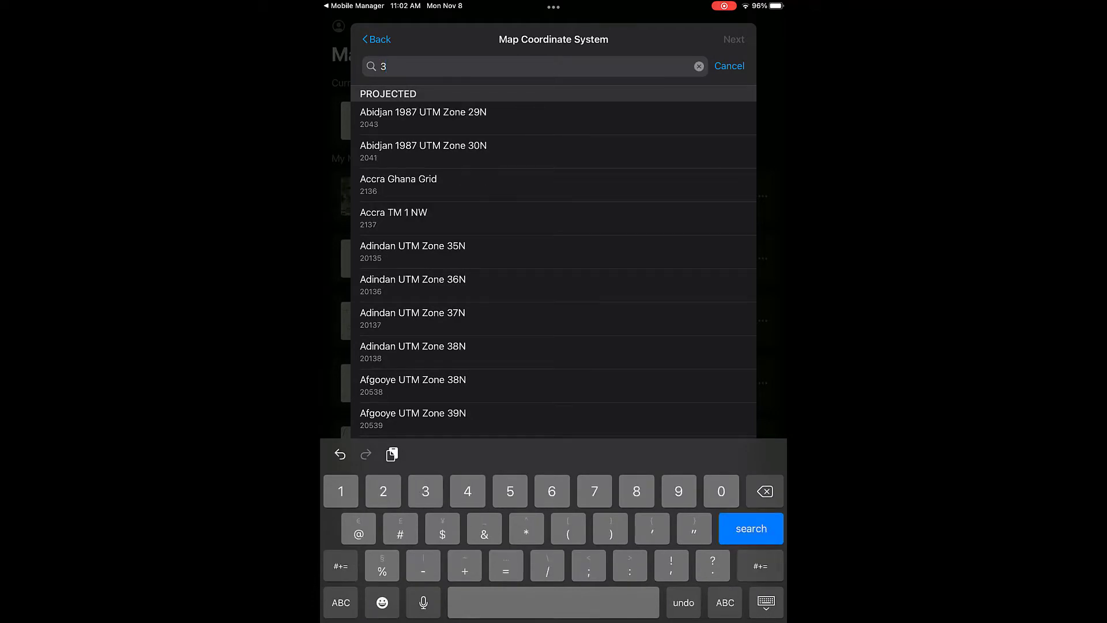
text(857)
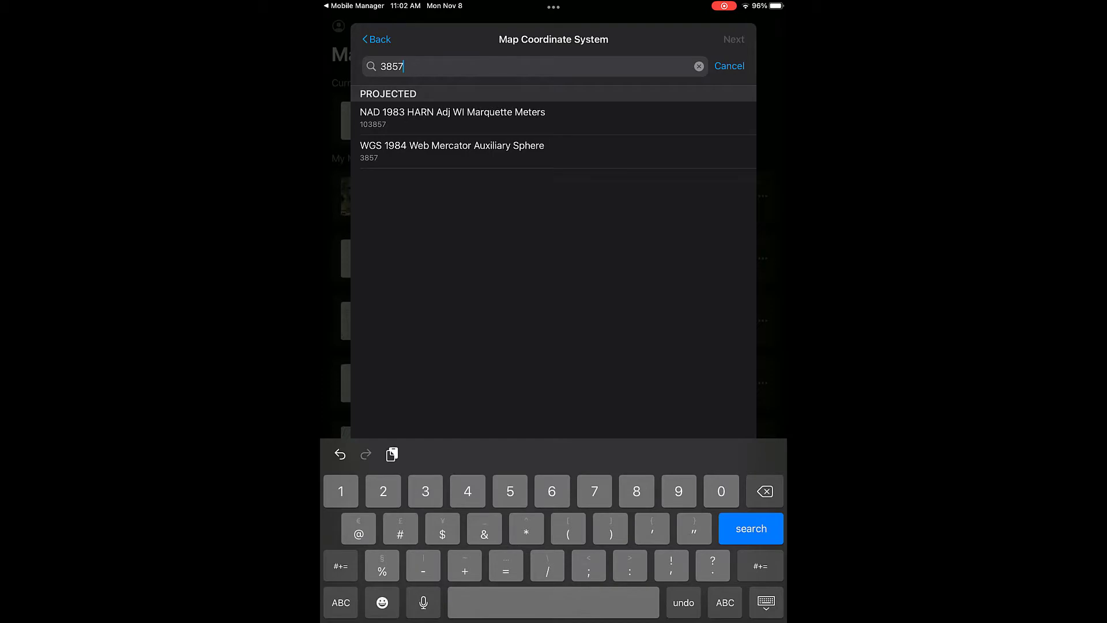
click(452, 145)
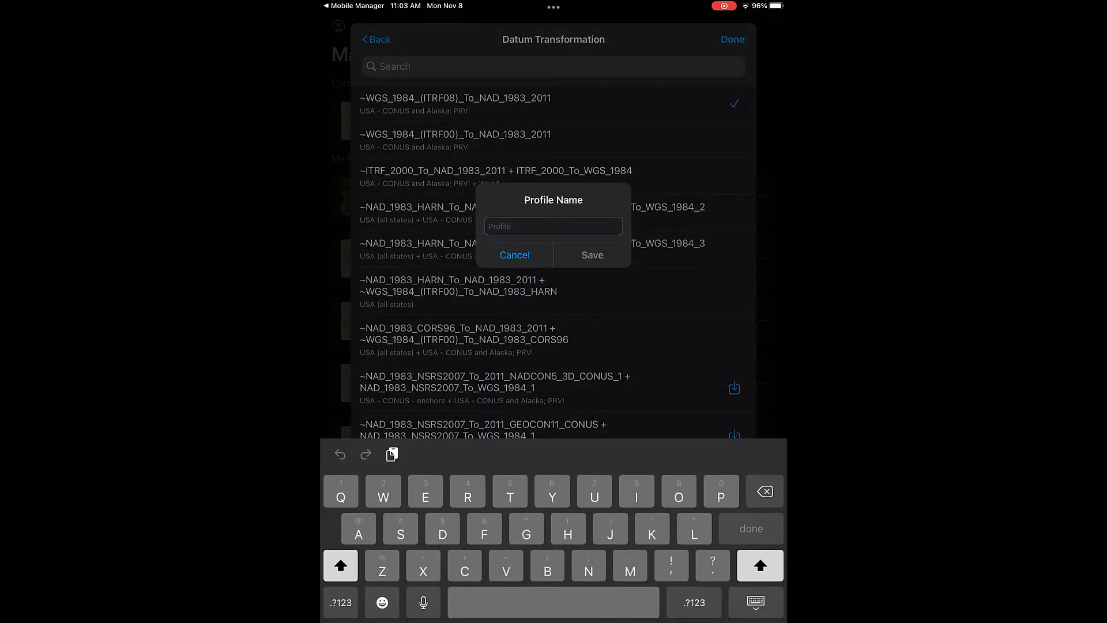
Step: Save the profile as DA2, make it active, and close the profile settings
text(DA2)
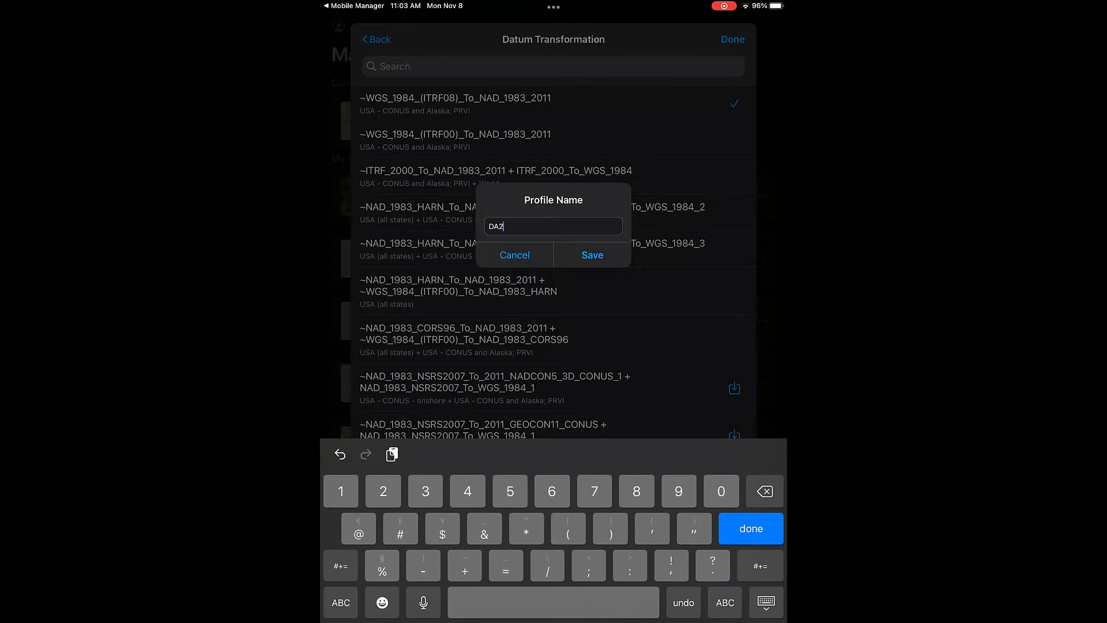
click(592, 255)
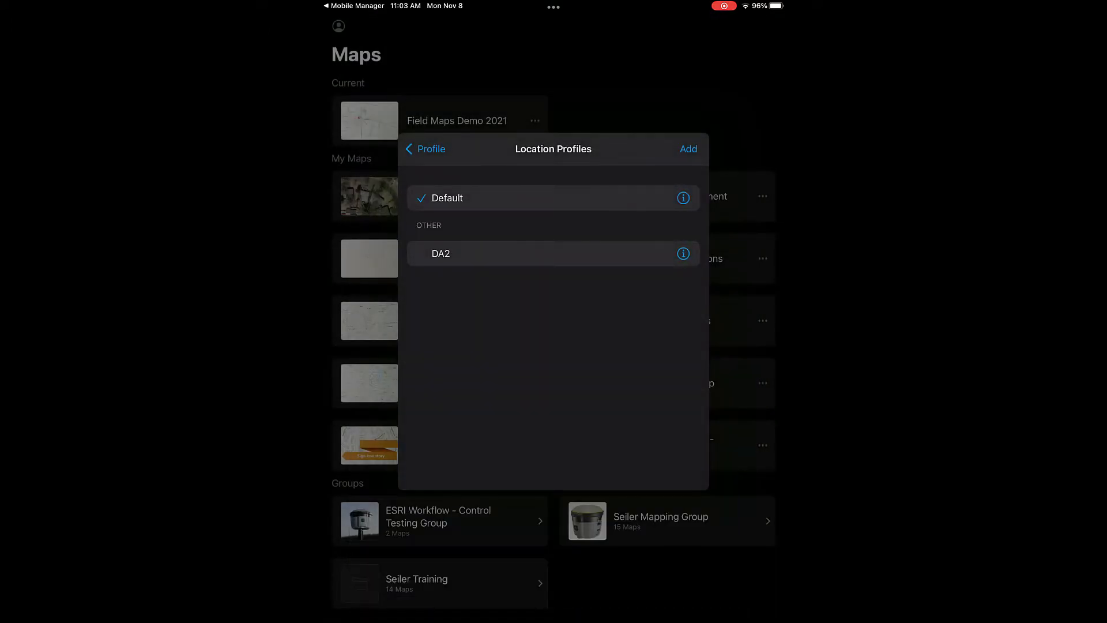
click(440, 254)
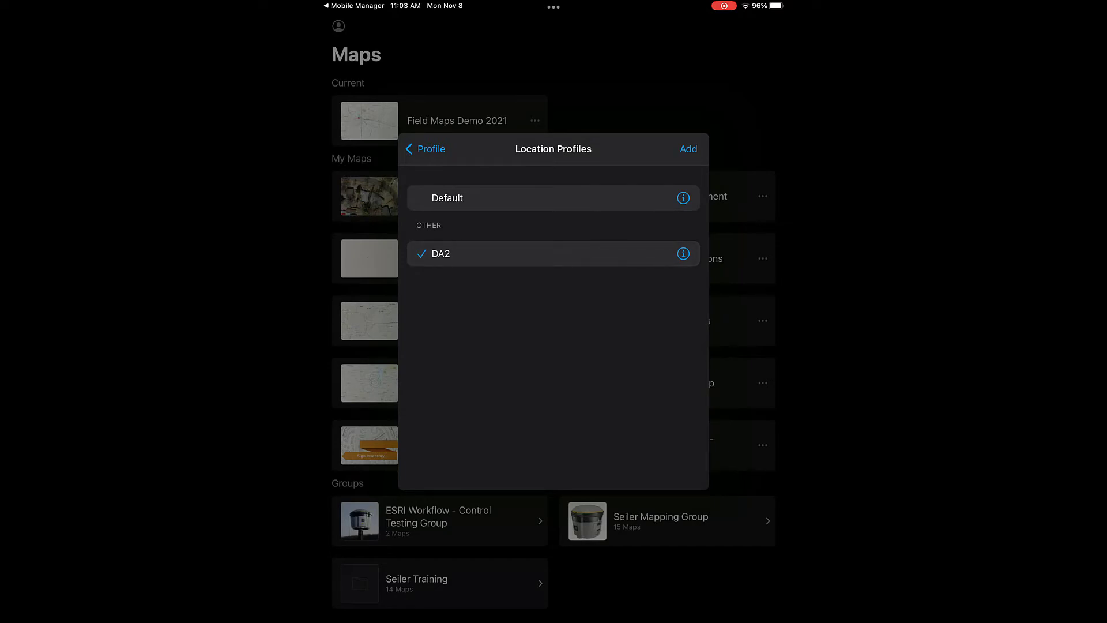
click(424, 149)
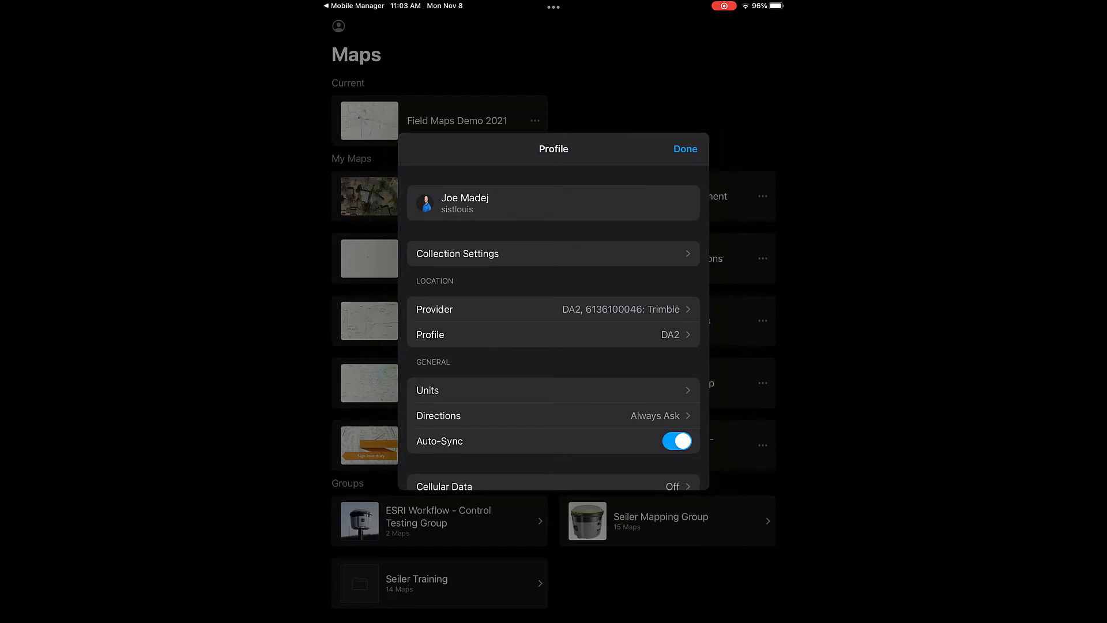
click(684, 149)
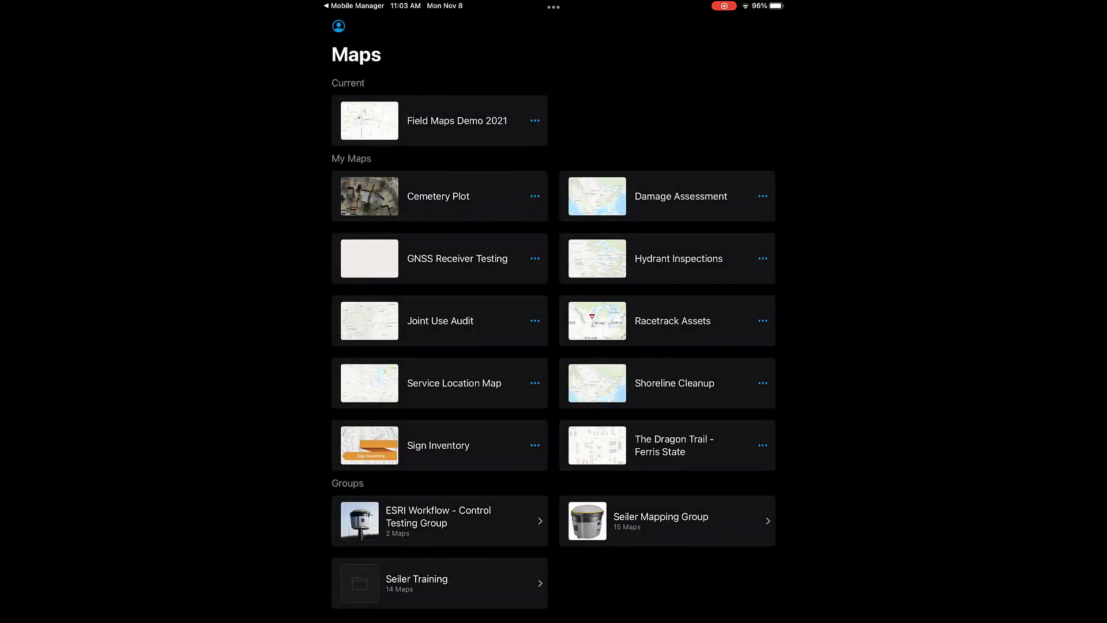